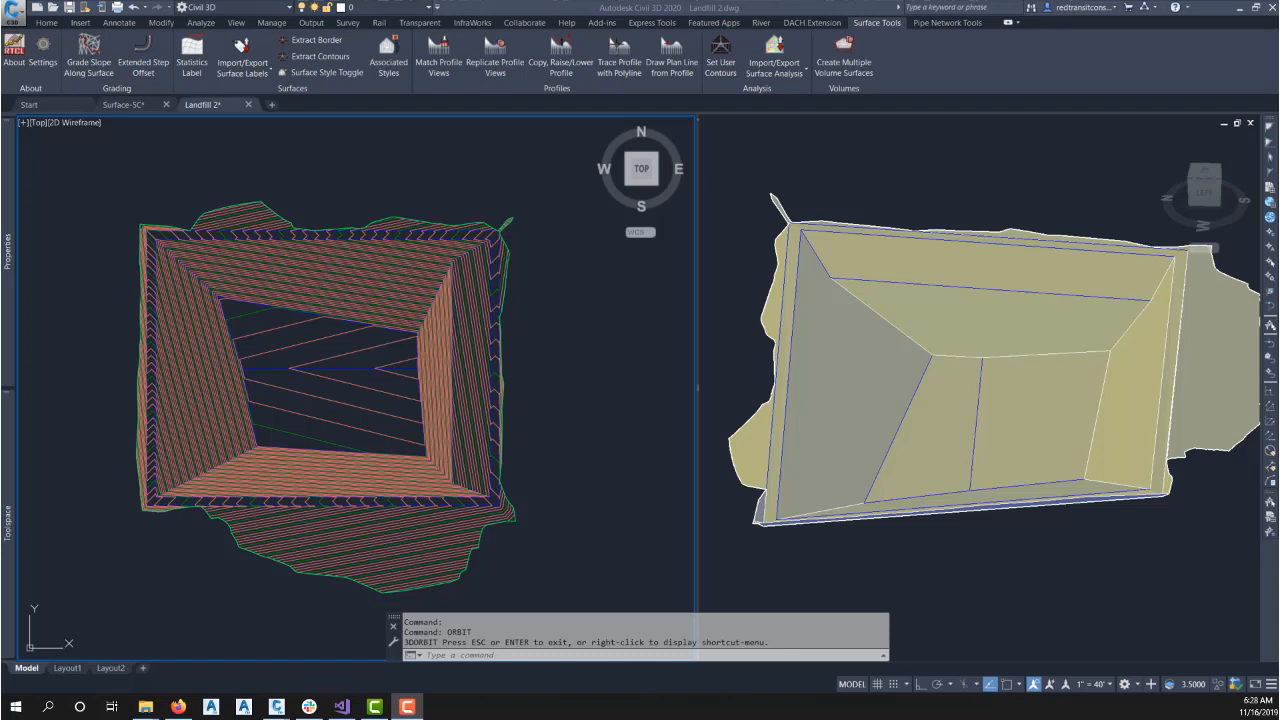
mouse_move(285, 490)
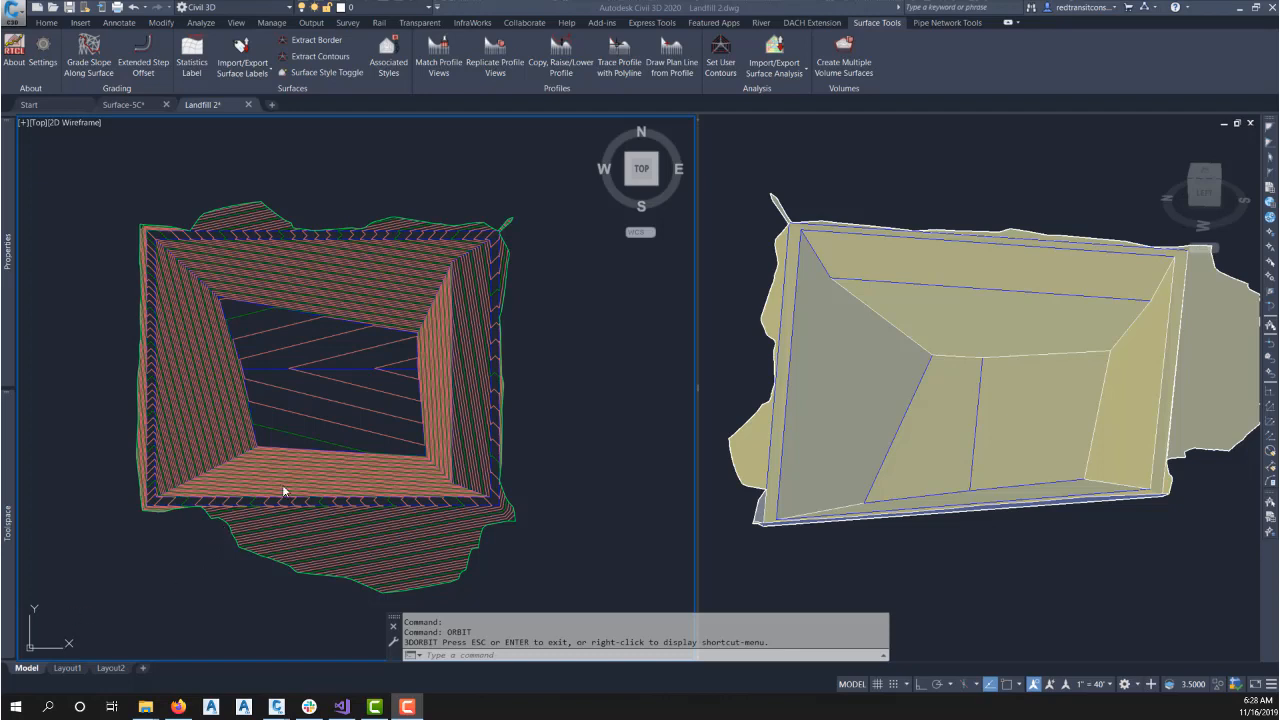
mouse_move(677, 445)
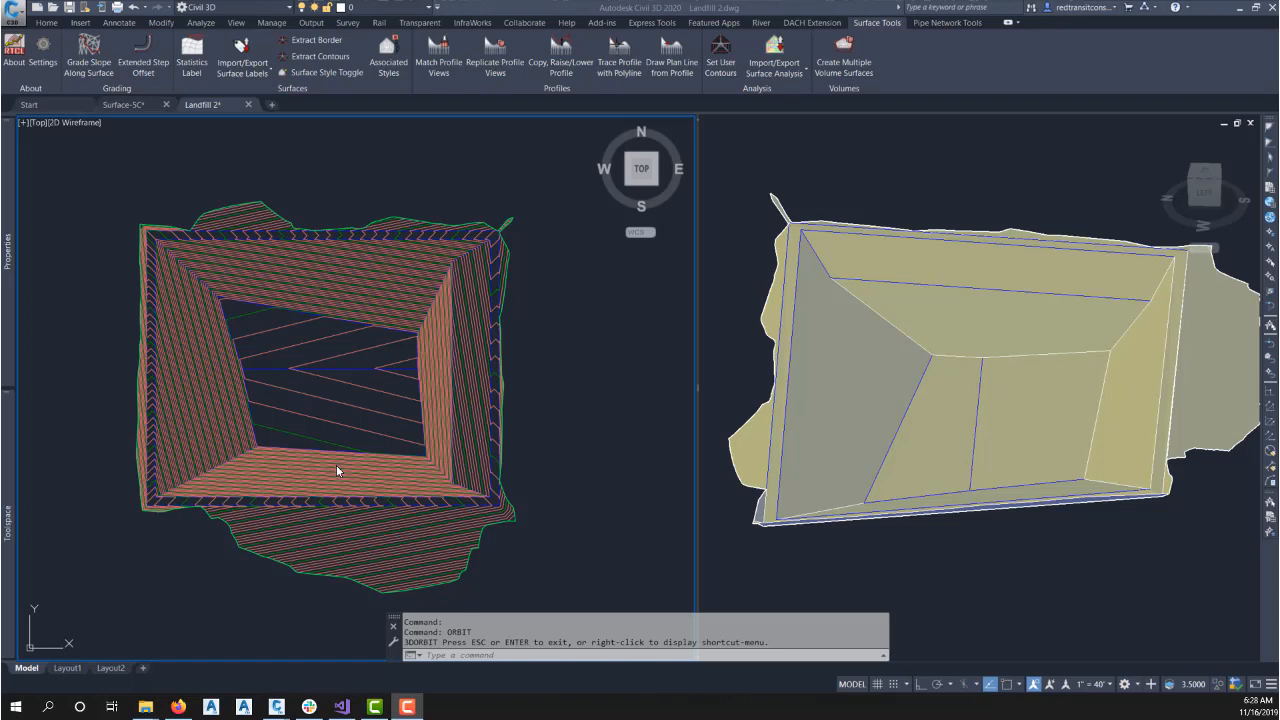
mouse_move(183, 500)
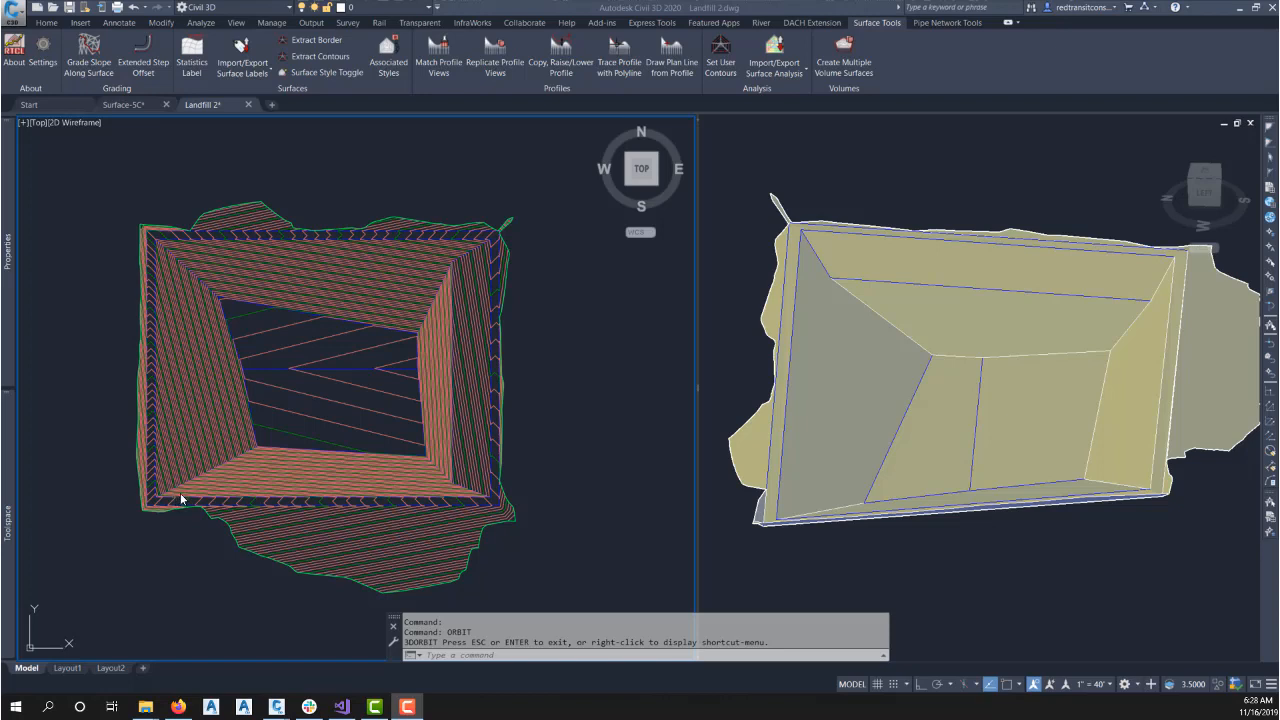
mouse_move(283, 495)
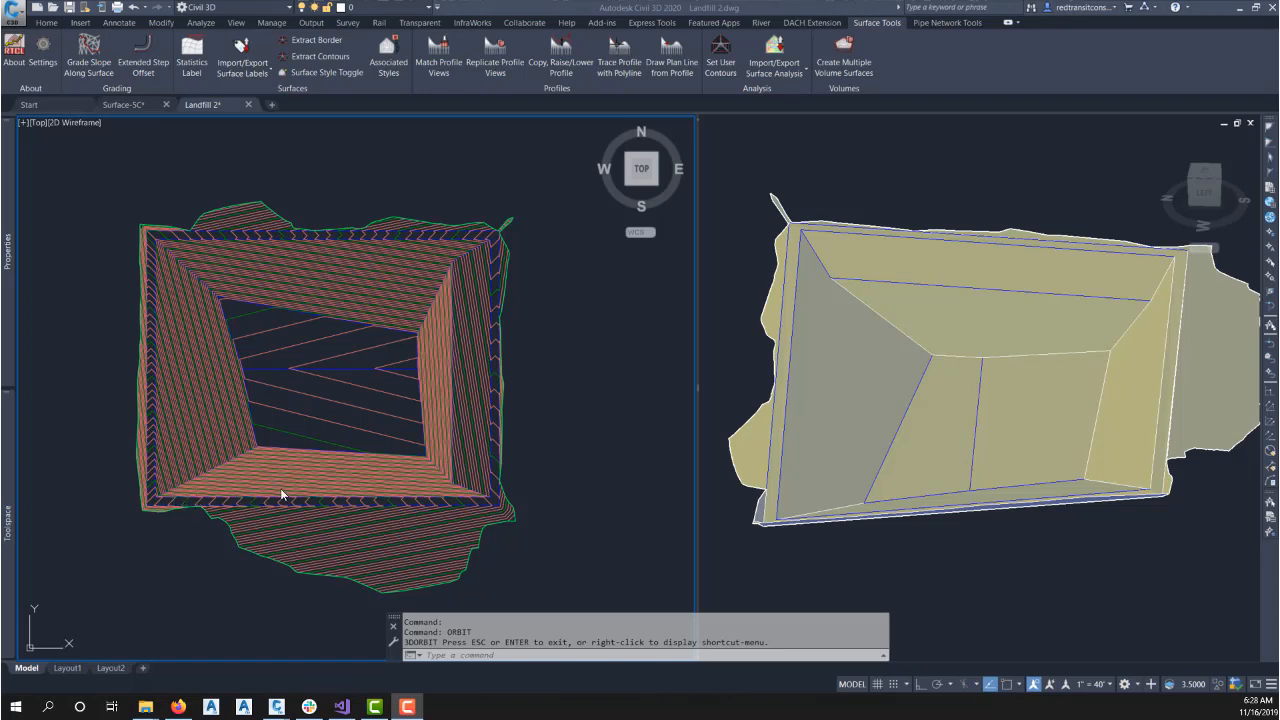
mouse_move(395, 393)
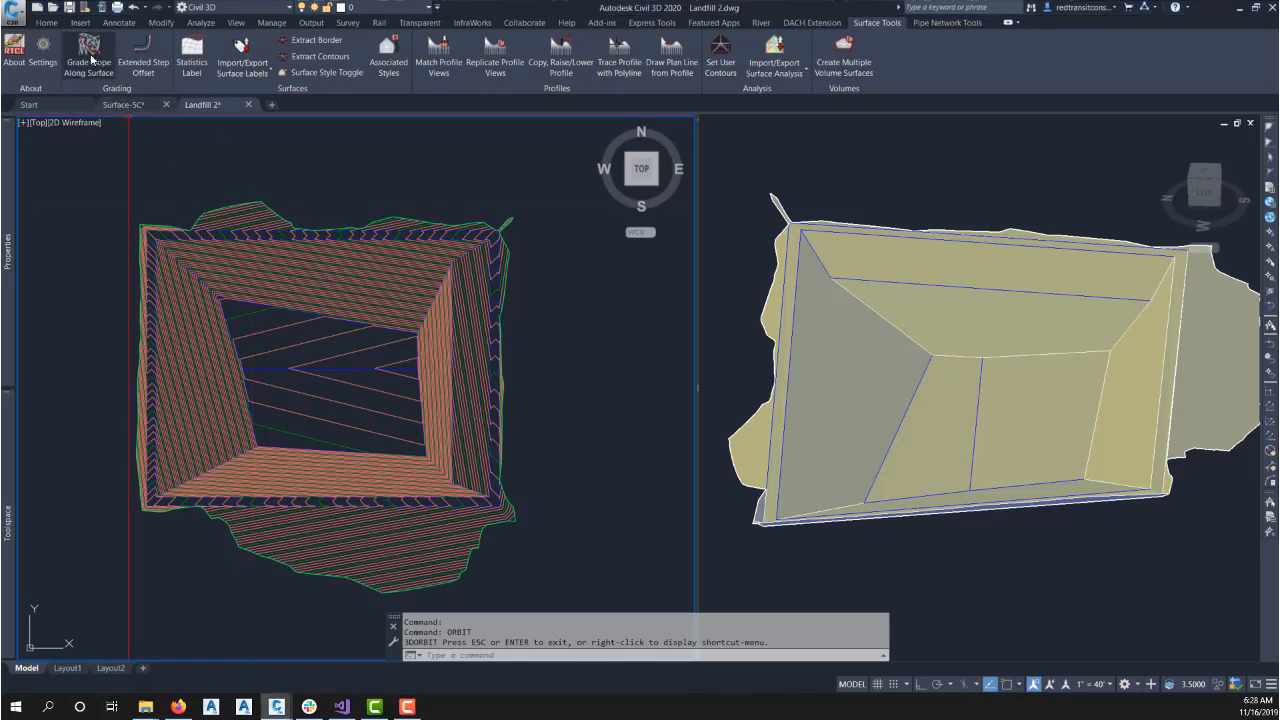
Start Grade Slope Along Surface on the landfill TIN and set the output type to Feature Line
left_click(88, 52)
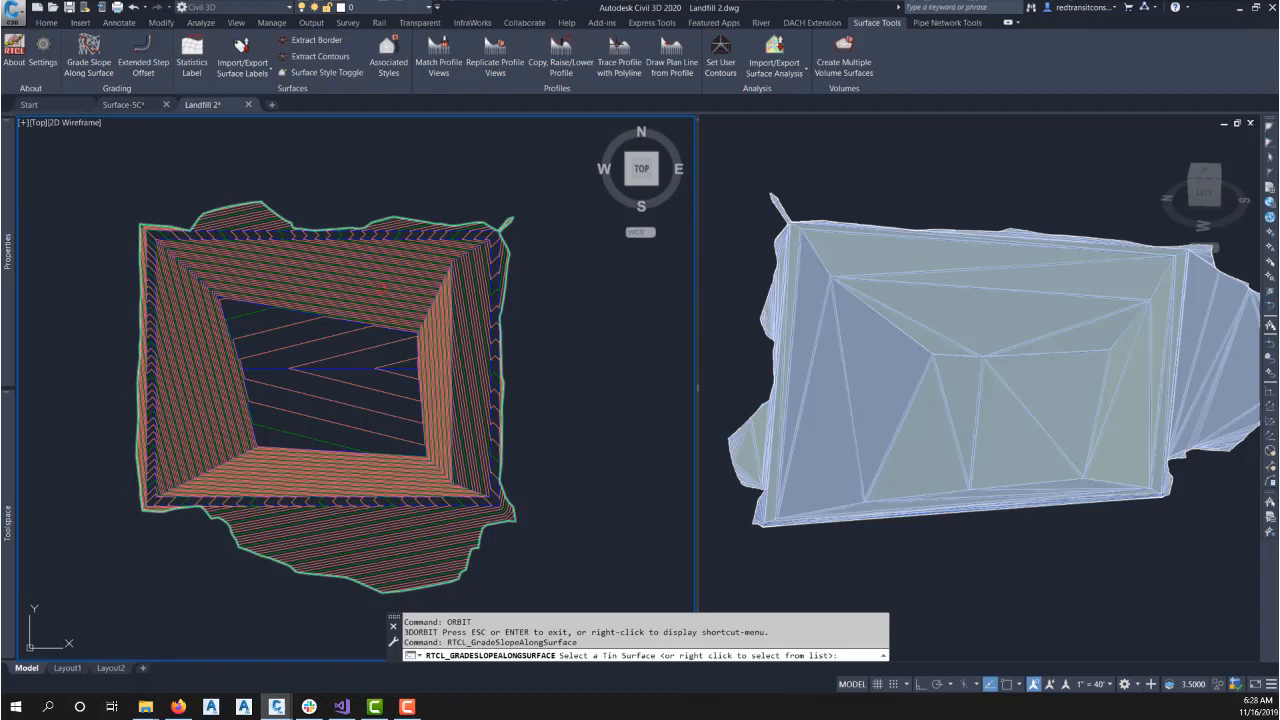
left_click(980, 350)
type("T")
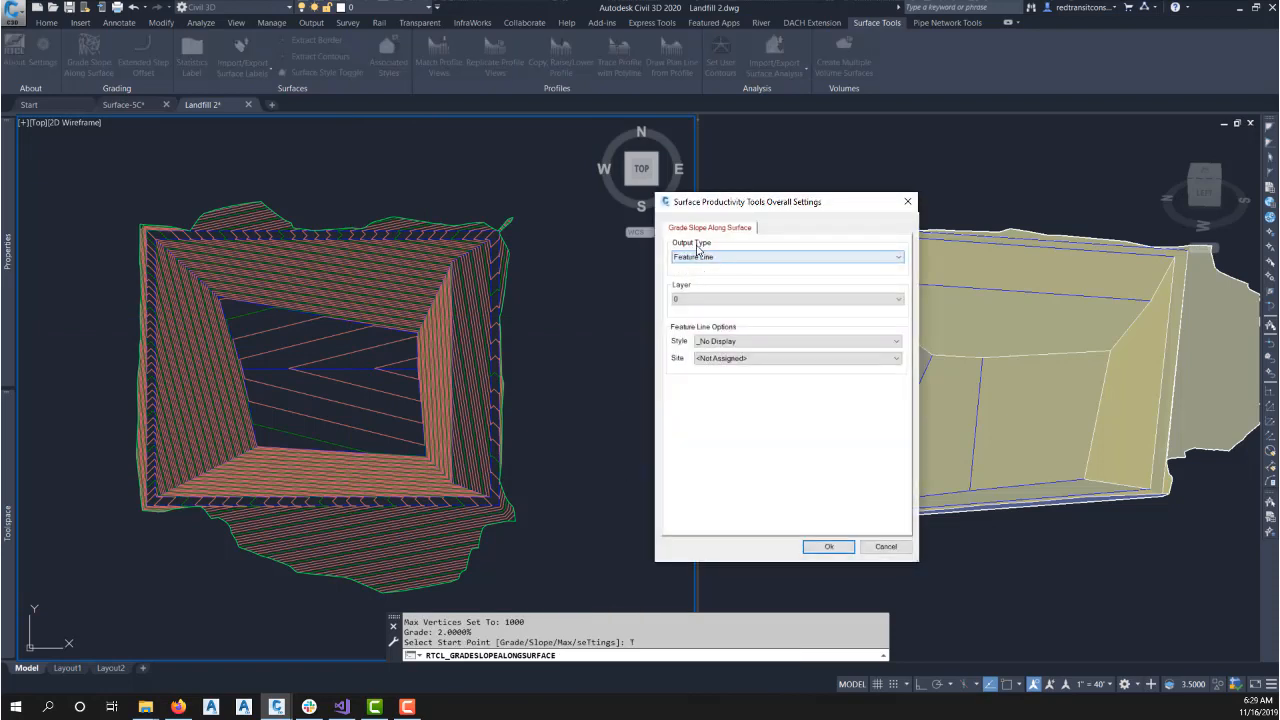
left_click(897, 257)
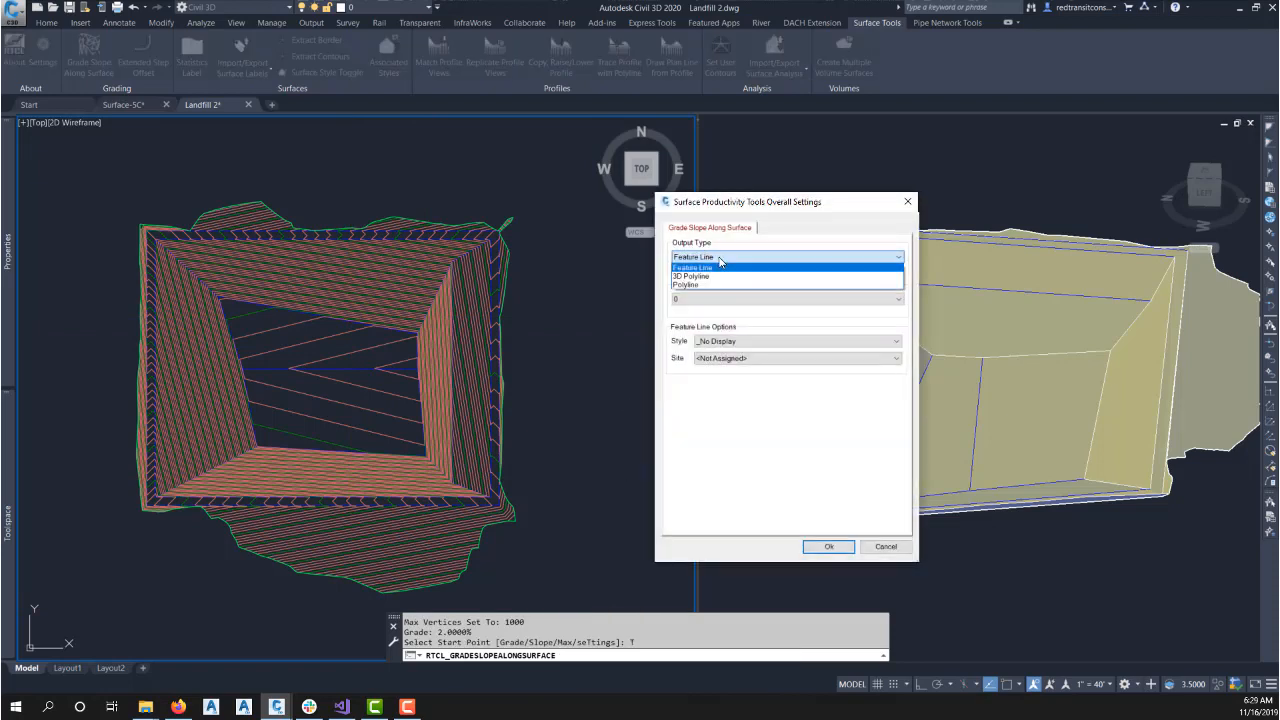
mouse_move(687, 285)
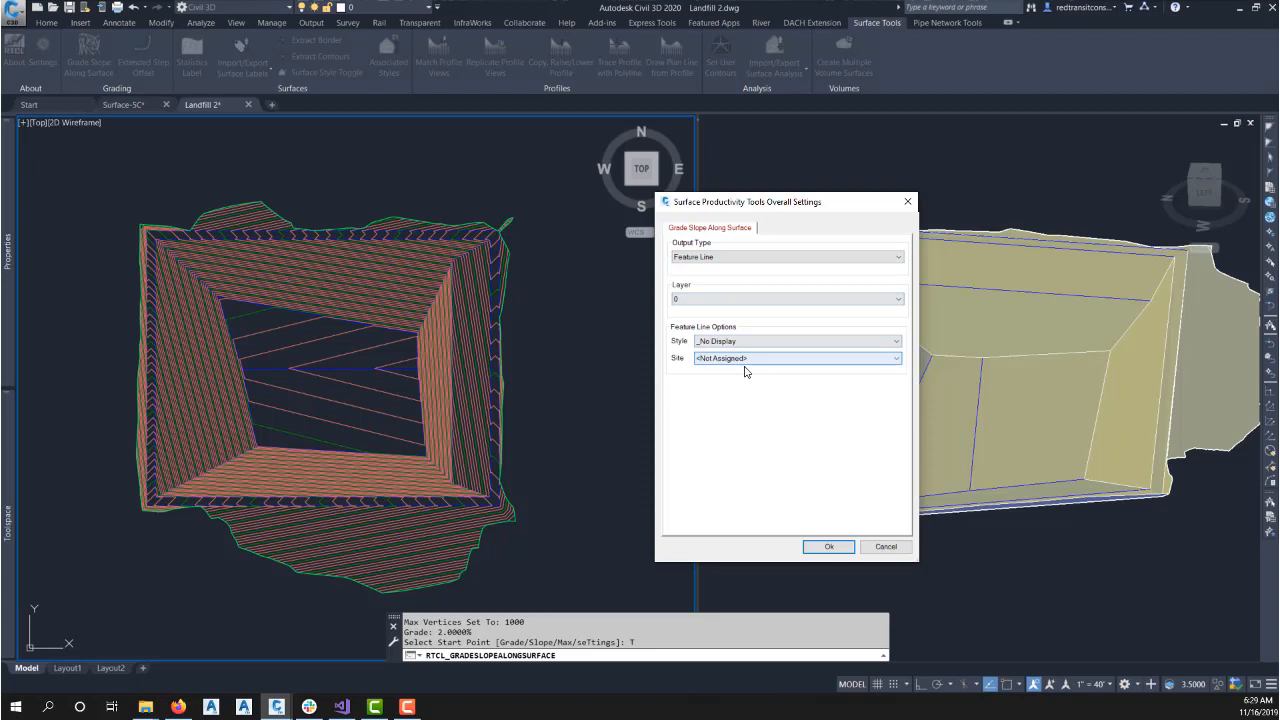
Style the feature line as Corridor Edge of Travel Way and leave it unassigned to a site
left_click(895, 340)
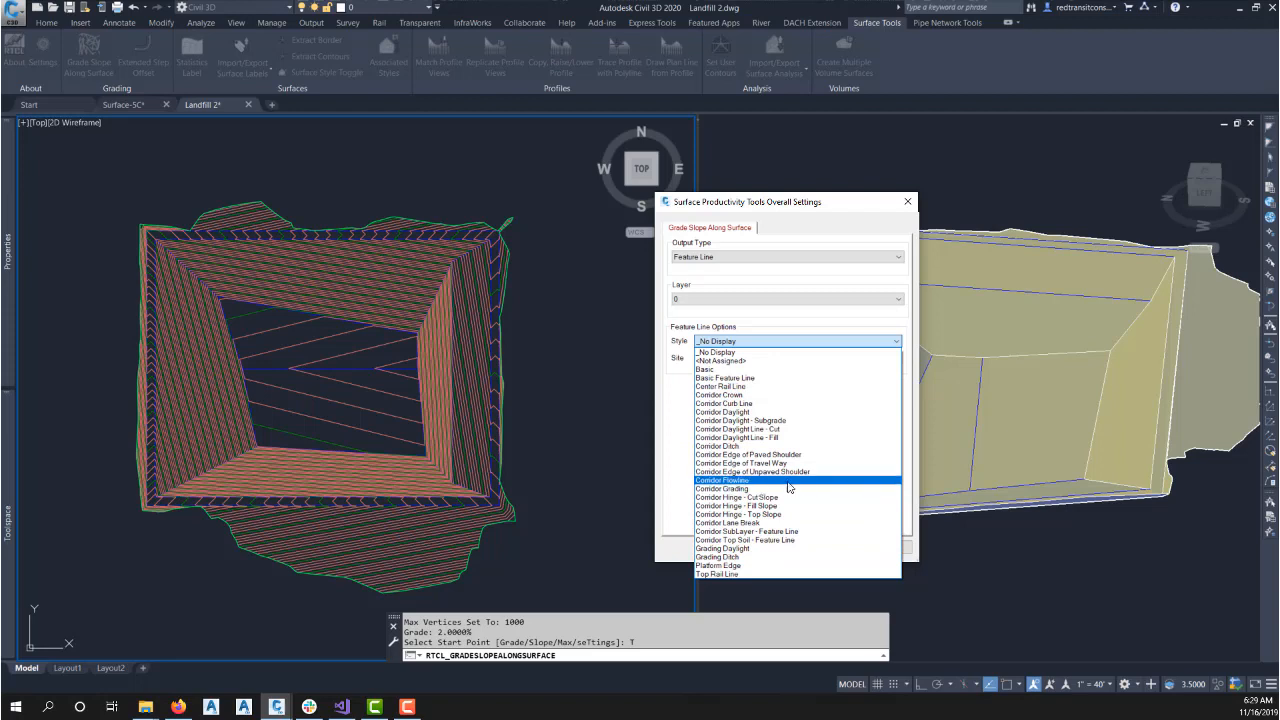
left_click(746, 463)
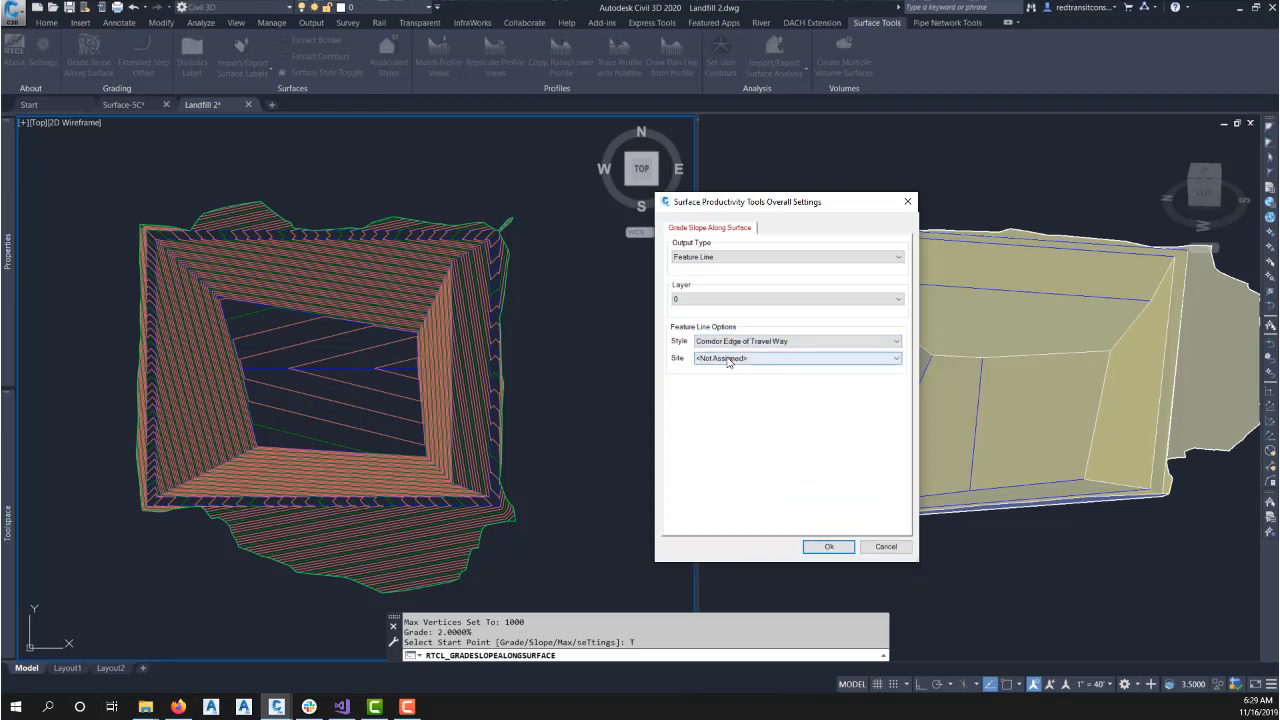
left_click(895, 358)
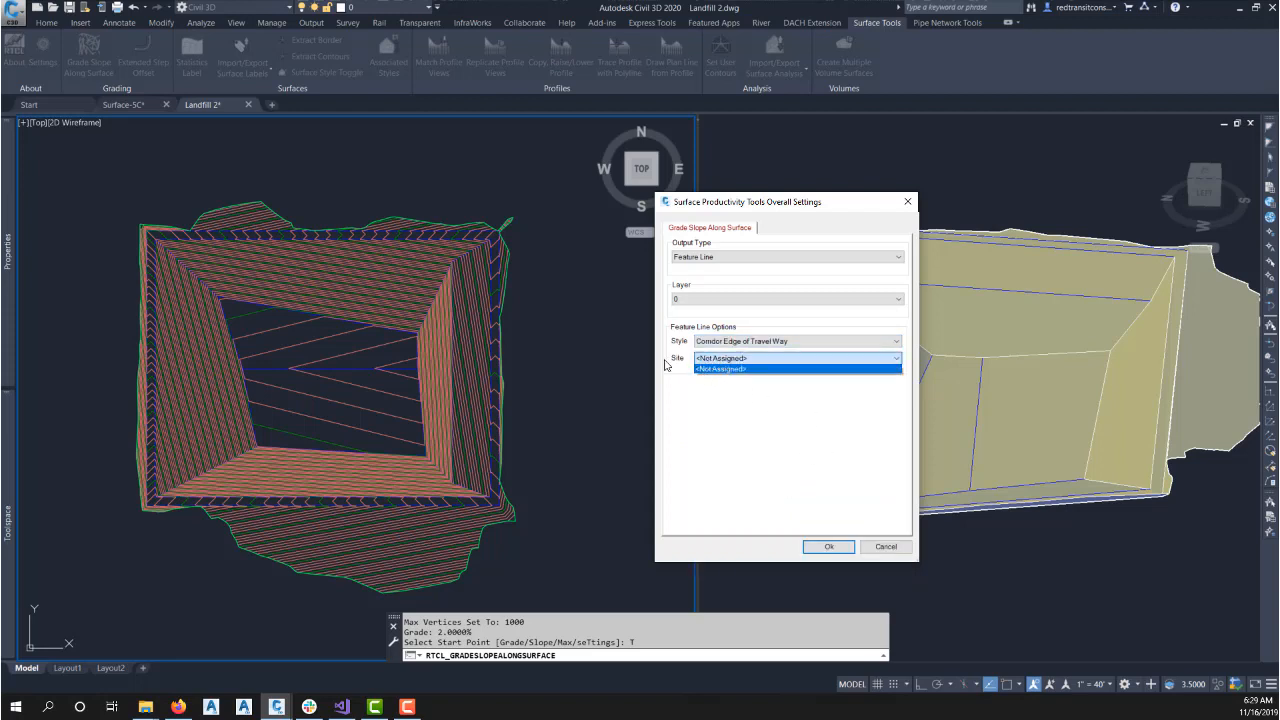
left_click(828, 546)
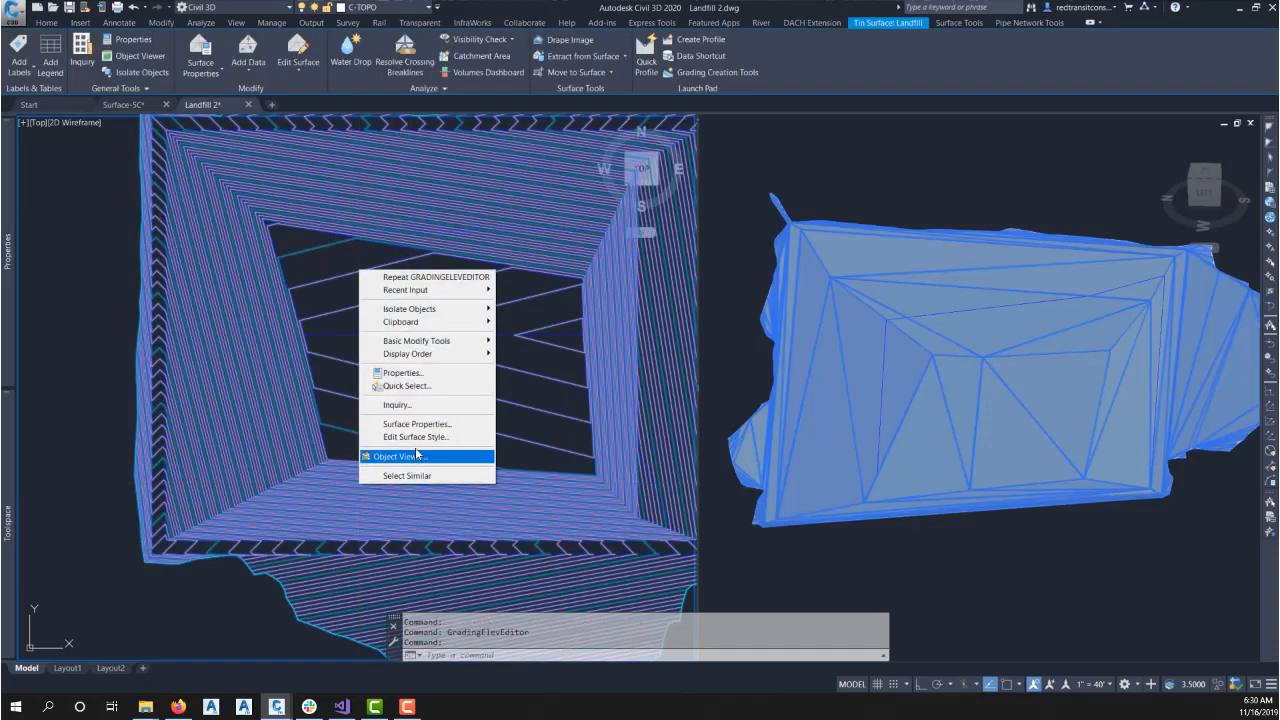
Set the Landfill surface style's Triangles display colour to green and apply it
left_click(415, 437)
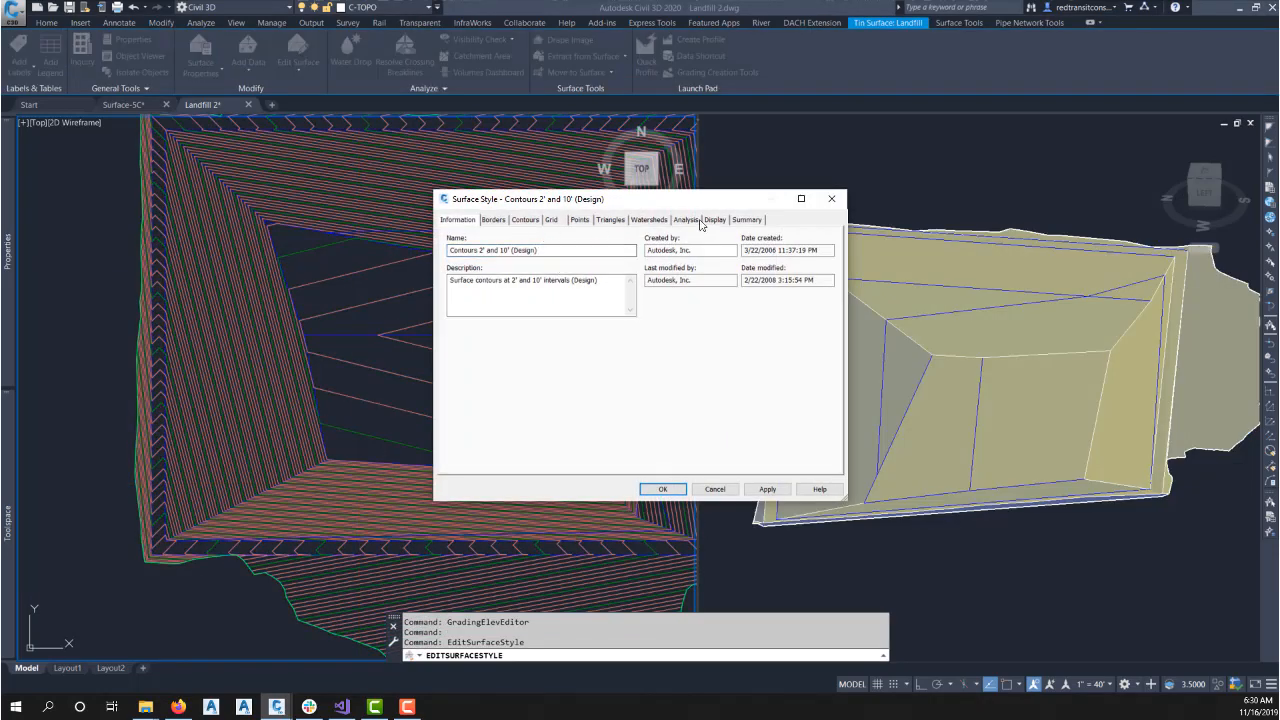
left_click(715, 219)
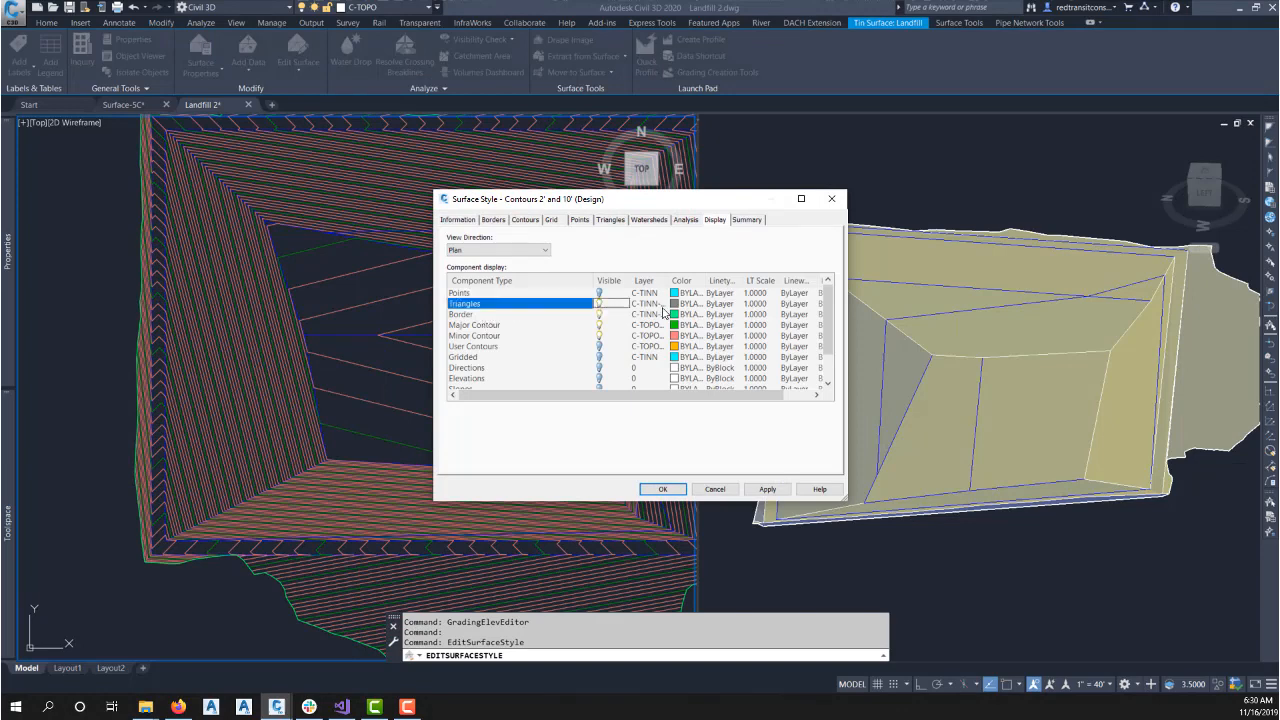
left_click(690, 303)
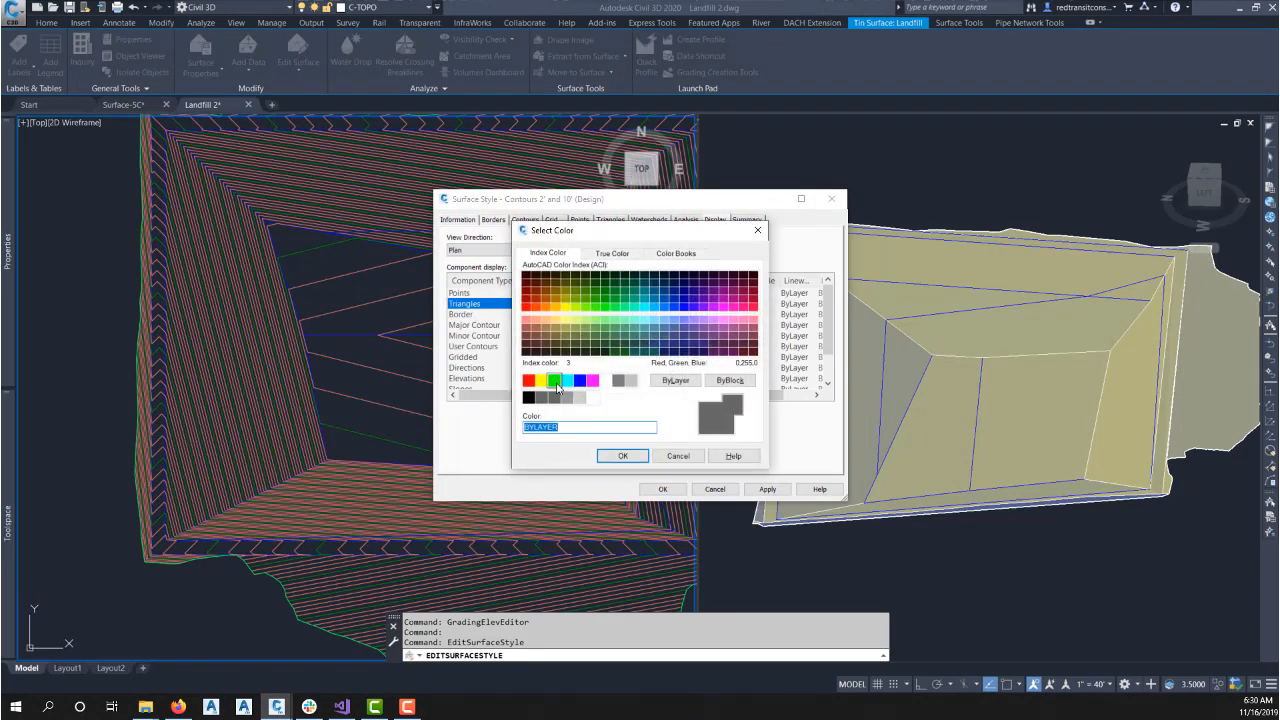
left_click(622, 455)
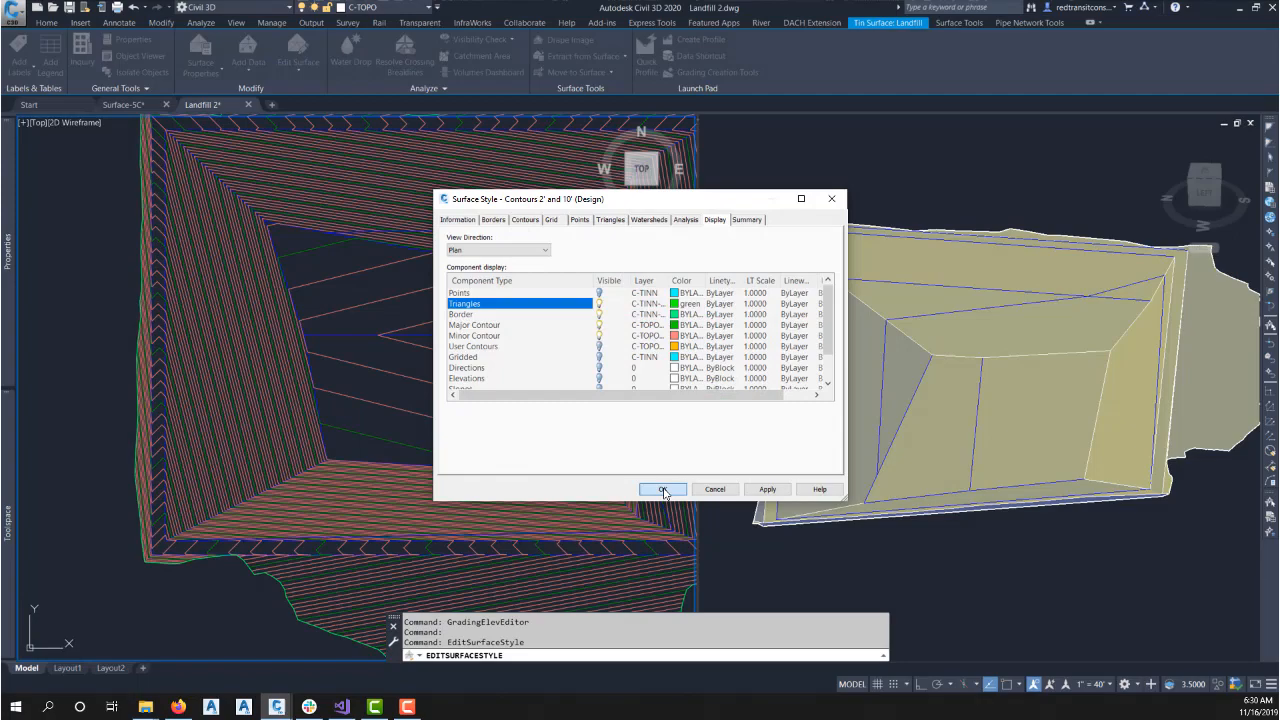
left_click(663, 489)
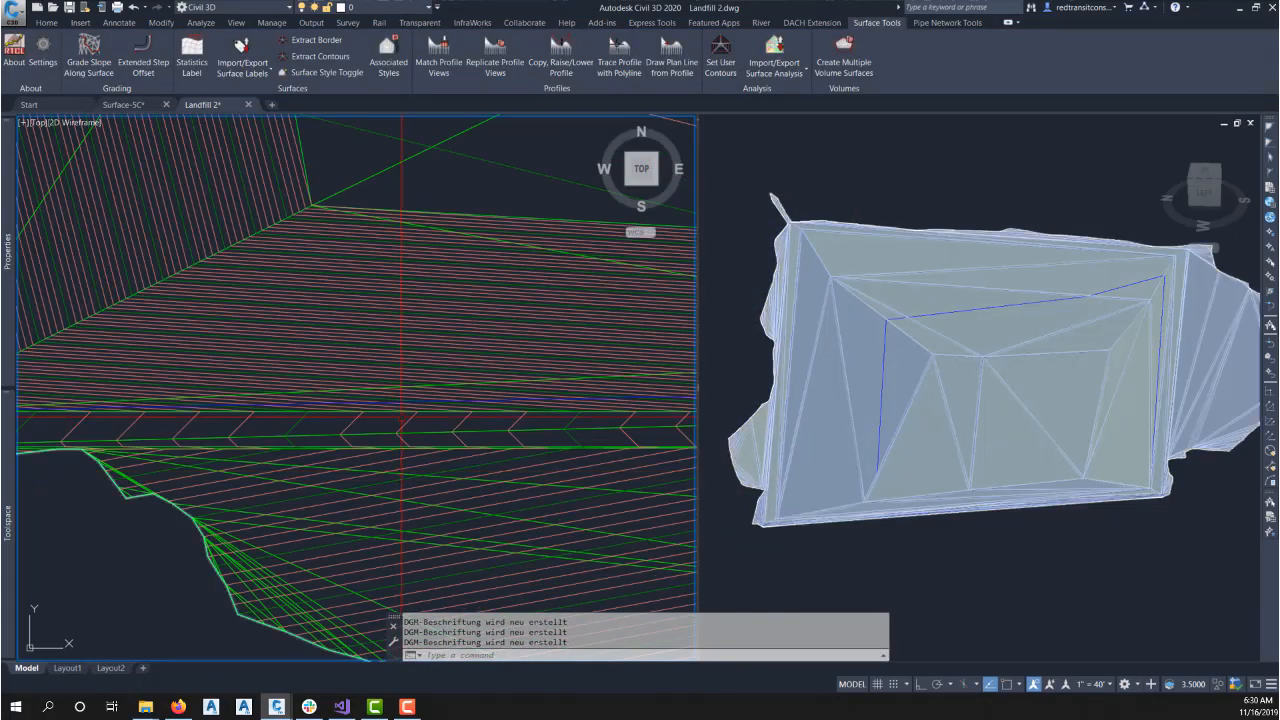
left_click(185, 444)
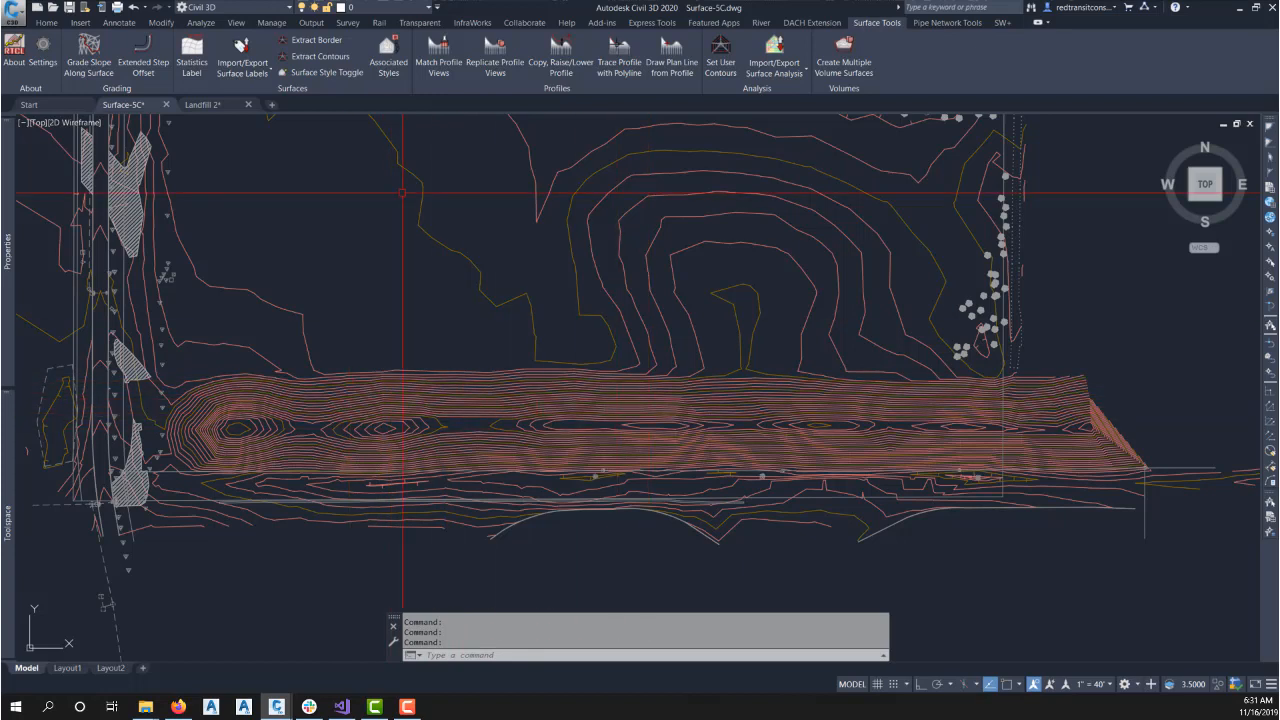
Run Grade Slope Along Surface on Surface-5C with 3D Polyline output on layer C-ROAD
left_click(88, 60)
type("T")
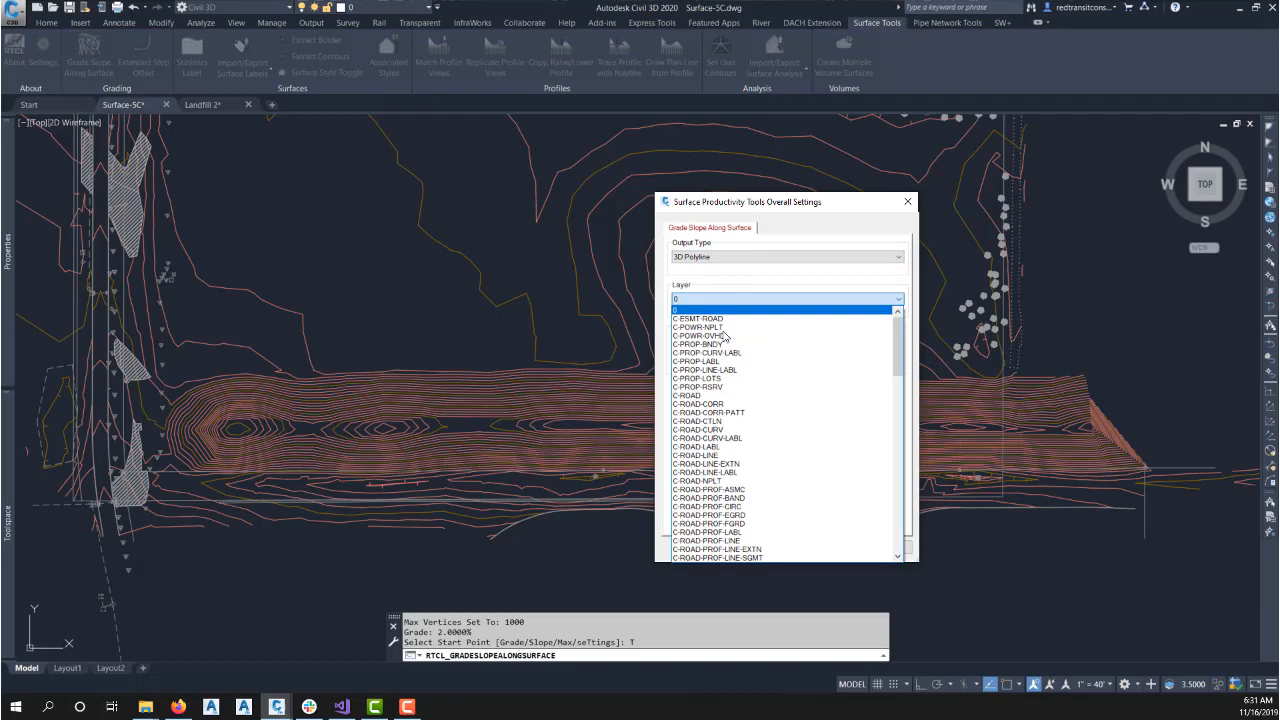
left_click(687, 394)
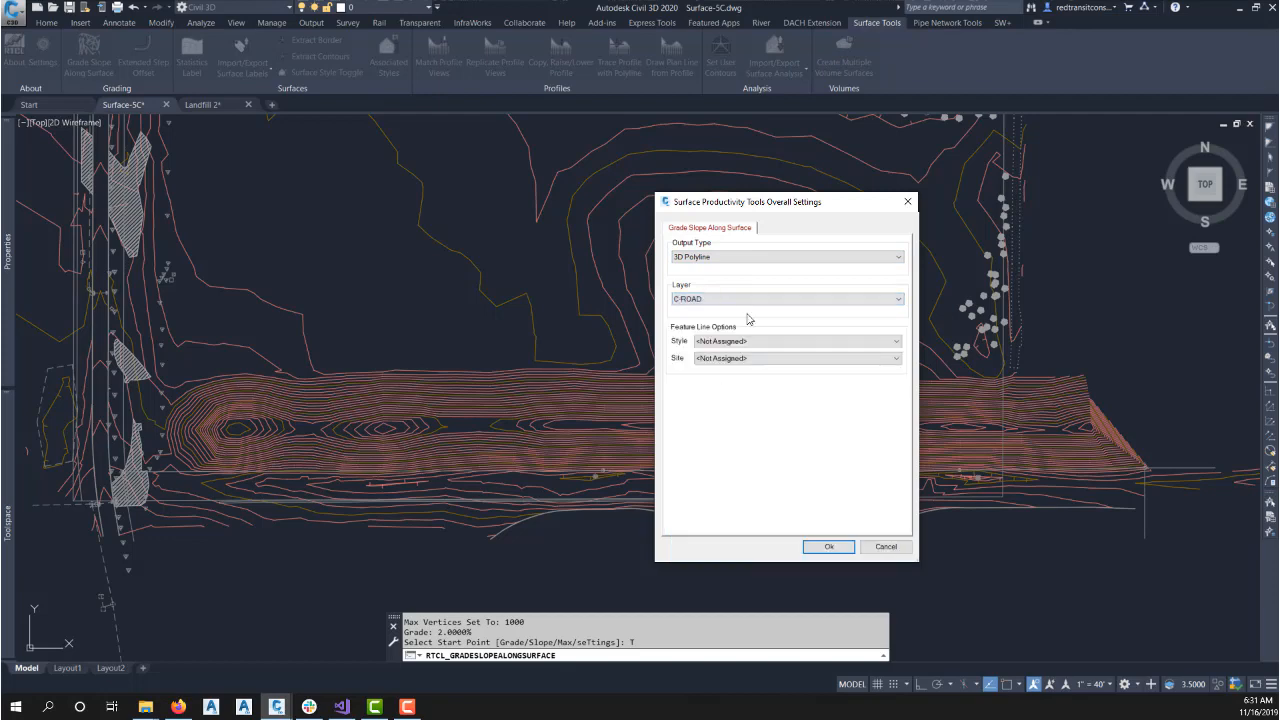
left_click(828, 546)
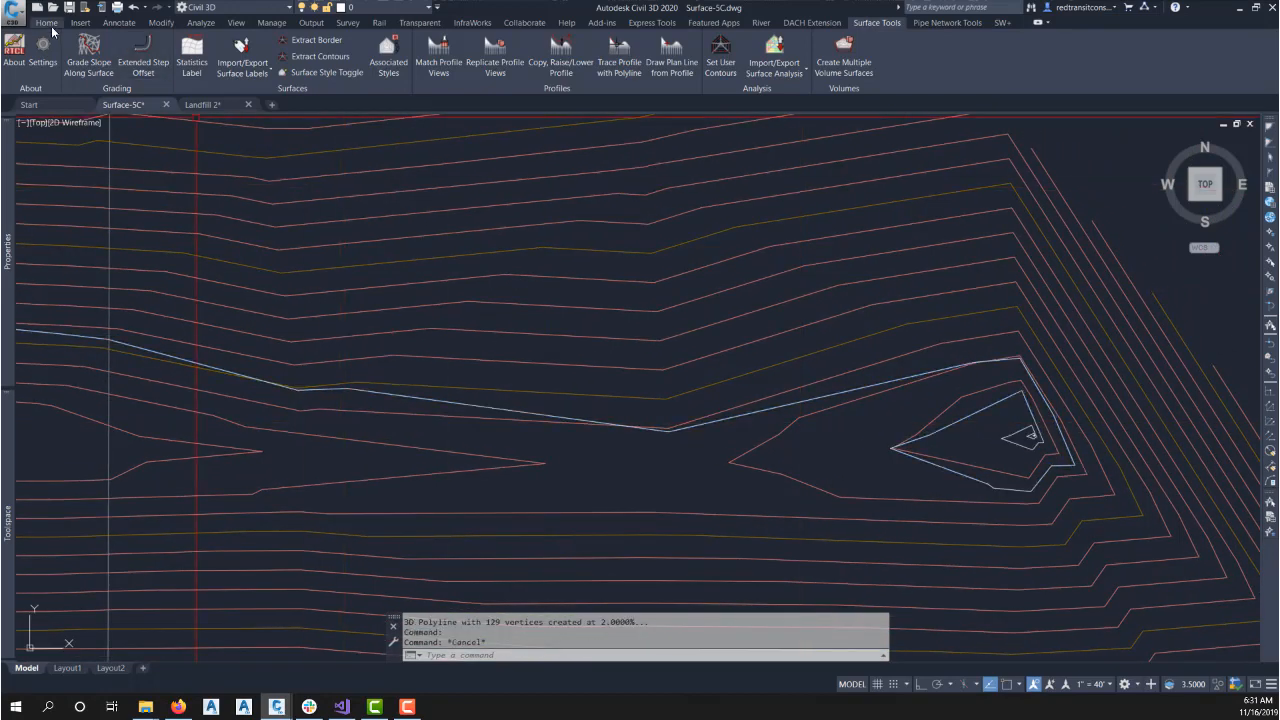
Convert the 2% polyline to a Site 1 feature line and inspect a 2% vertex in the Grading Elevation Editor
left_click(46, 22)
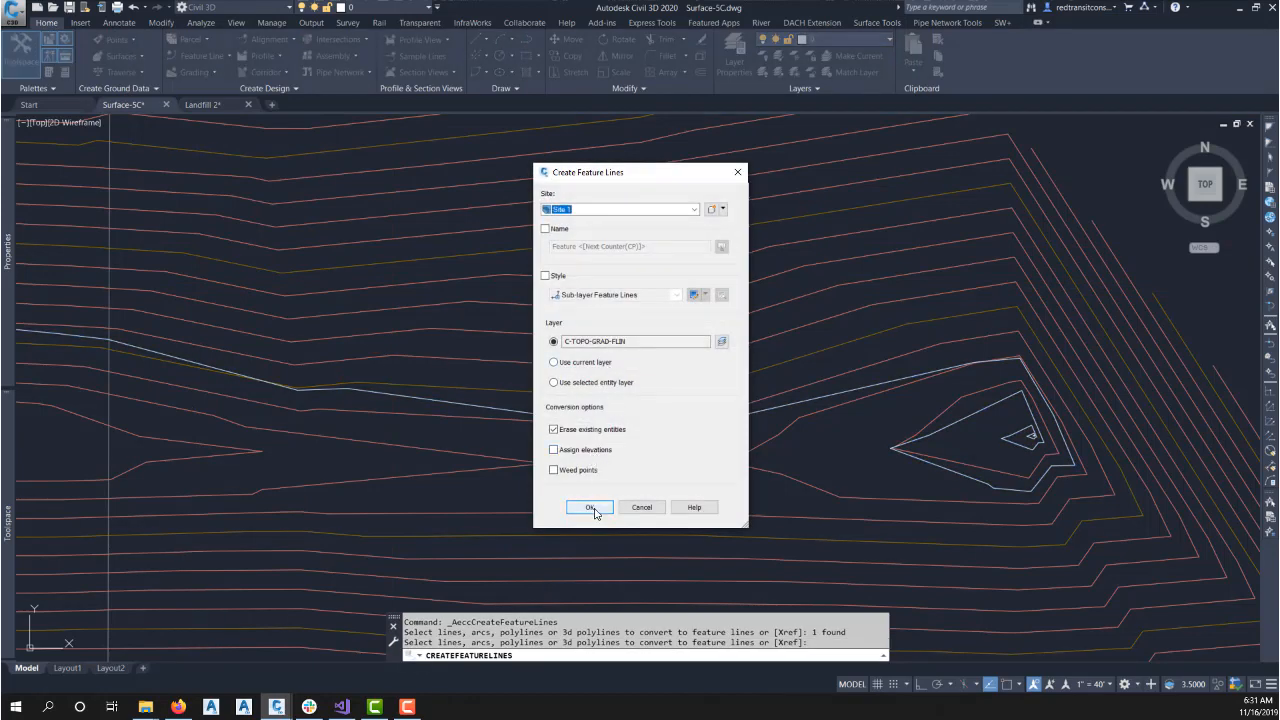
left_click(589, 507)
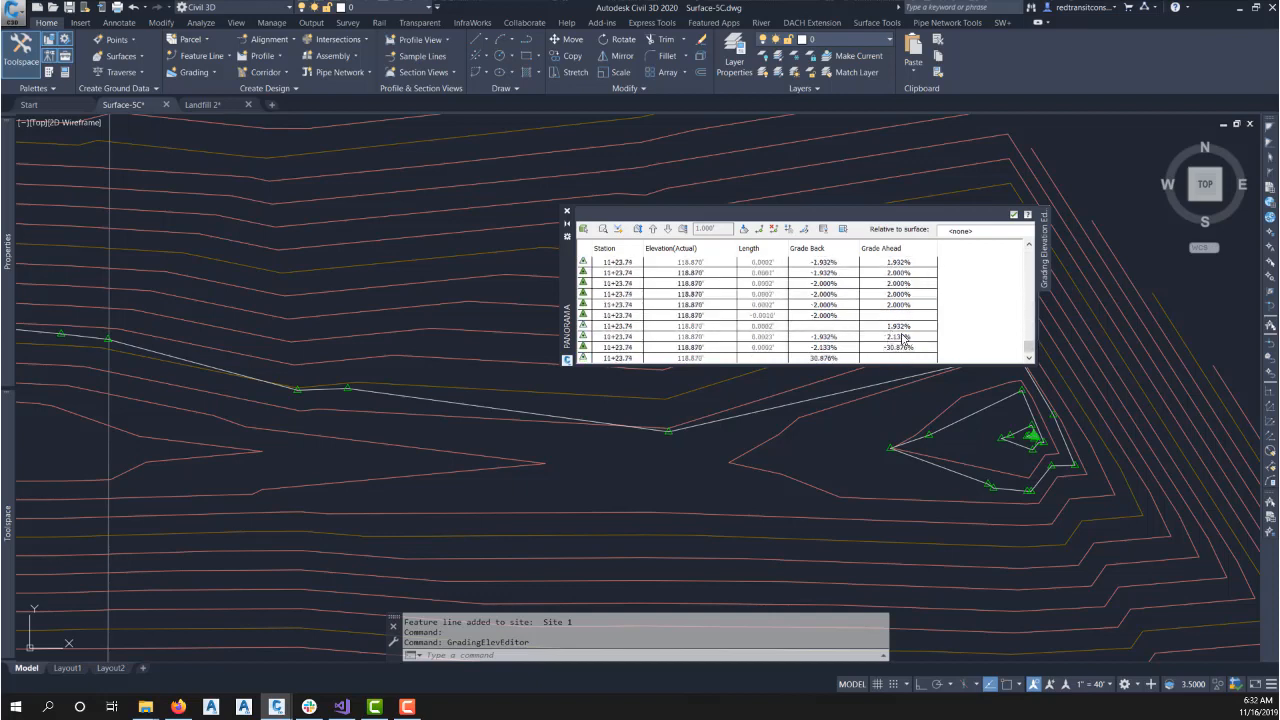
left_click(660, 337)
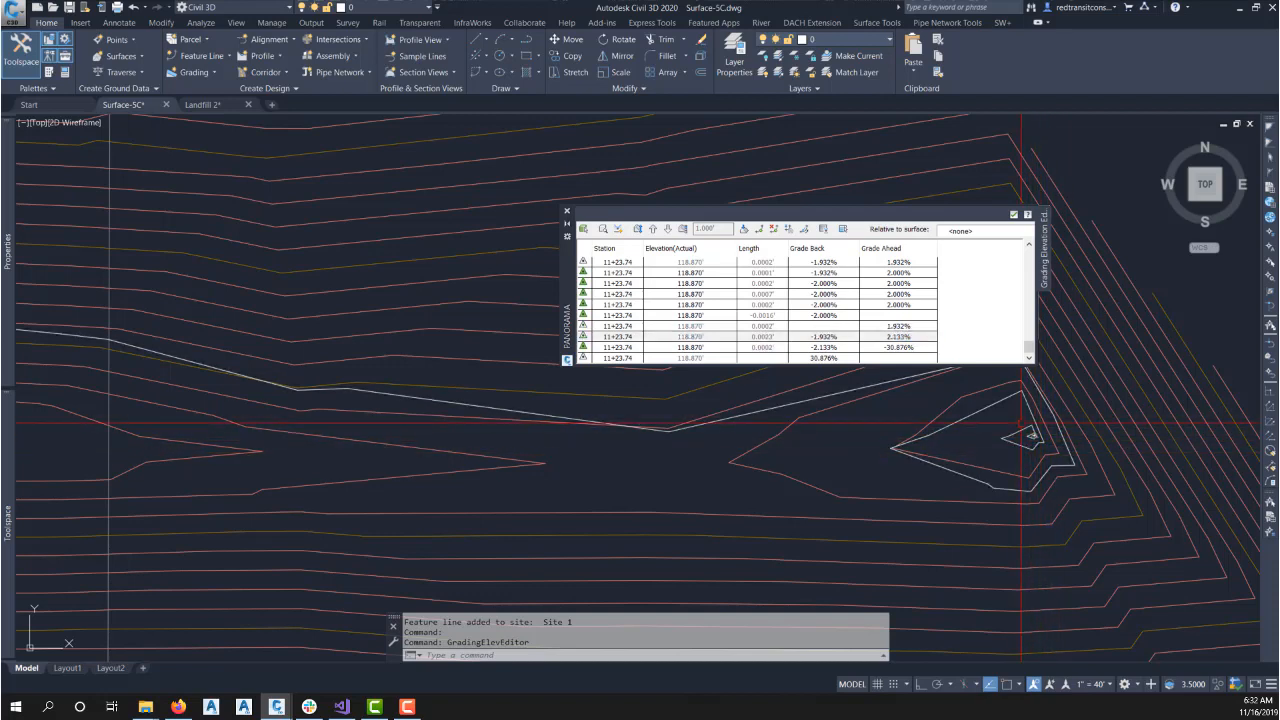
left_click(800, 304)
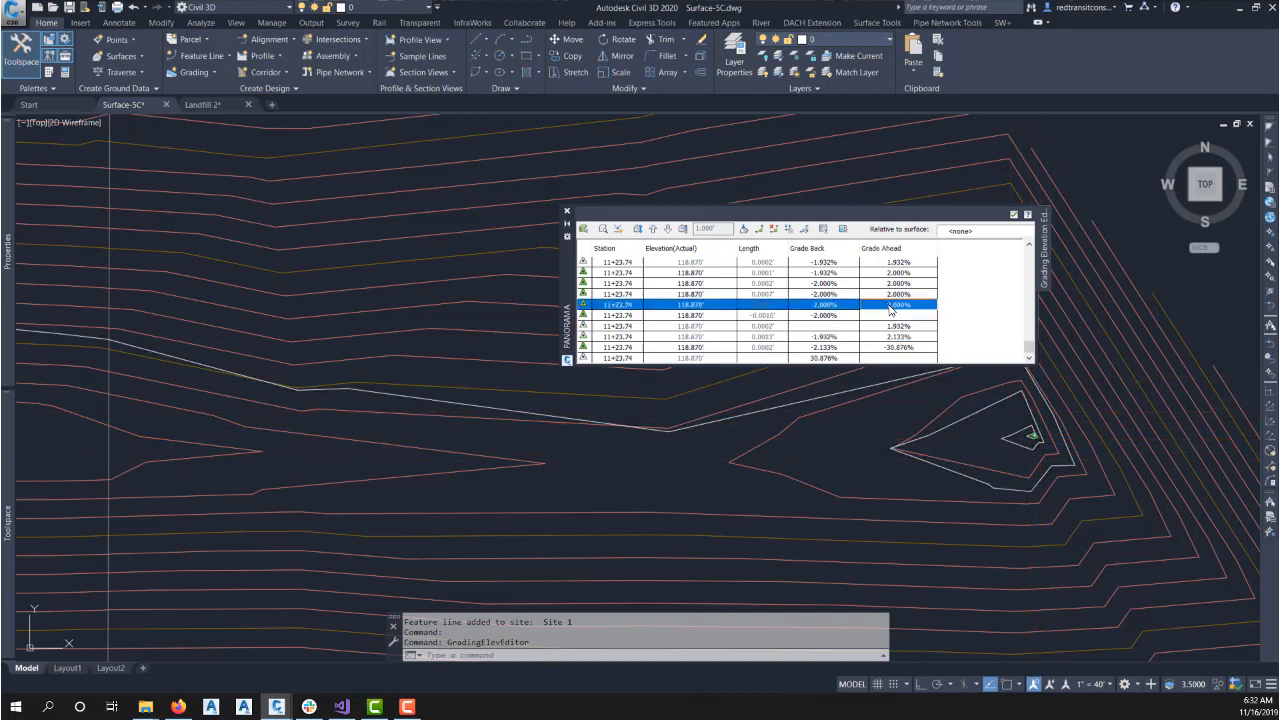